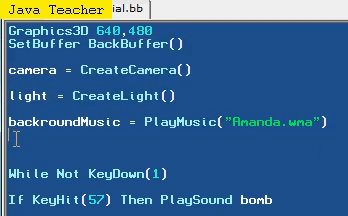
type("sto")
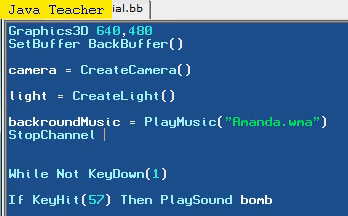
type("backroundMus")
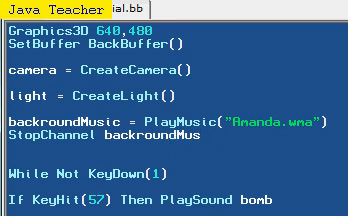
type("ic")
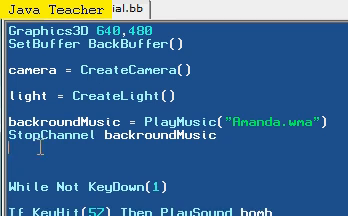
type("paus")
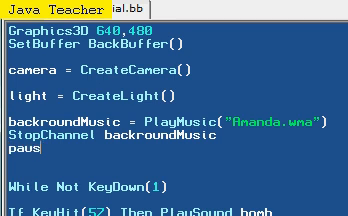
type("eChannel")
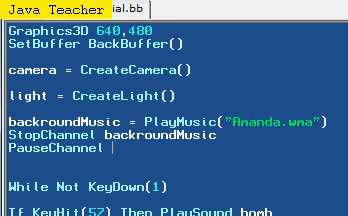
type("backround")
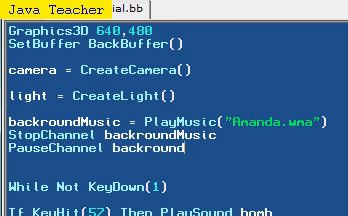
type("M")
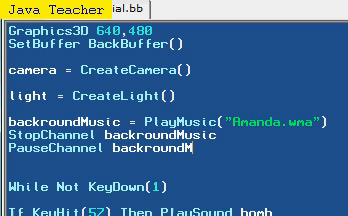
type("usic")
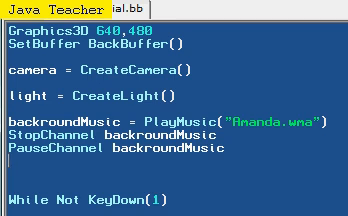
type("ResumeCha")
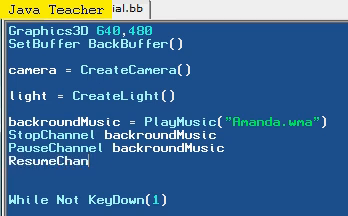
type("nel backroundMusi")
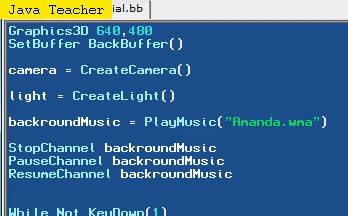
type("channel")
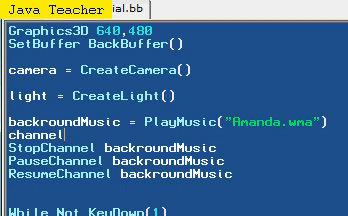
type("ChannelPan")
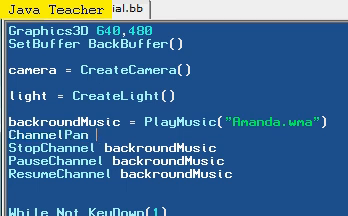
type("backr")
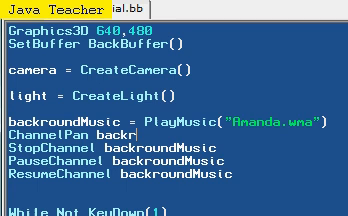
type("oundMu")
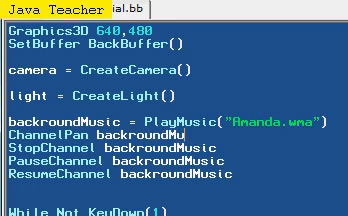
type("ic,")
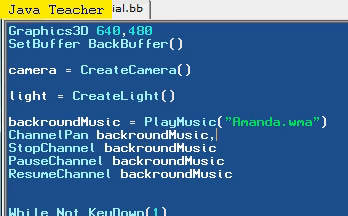
type("1")
type("ChannelPan ba")
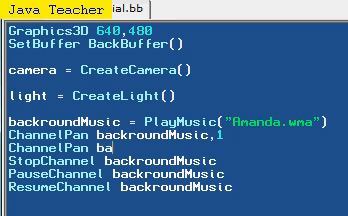
type("ck")
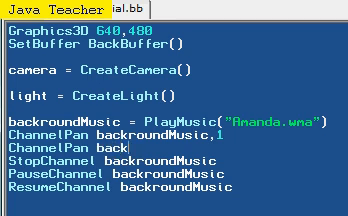
type("roundMusic,")
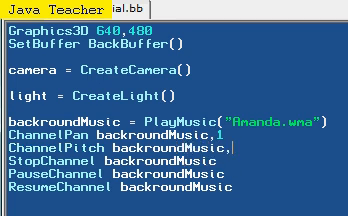
type("20000")
type("ChannelVolume")
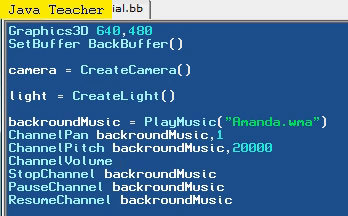
type("backroundMusic,1")
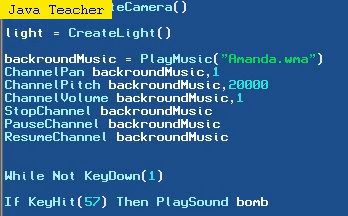
scroll("down", 3)
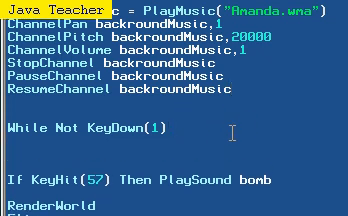
type("if")
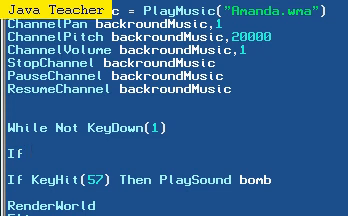
type("Not channe")
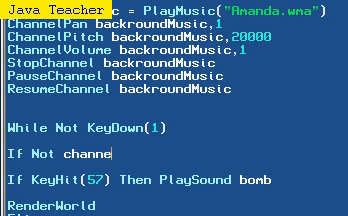
type("lplaying(")
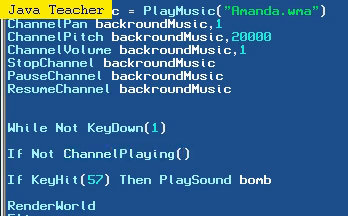
type("backround")
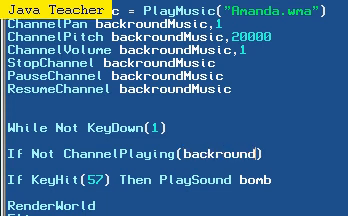
type("Playin")
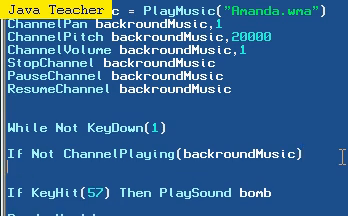
type("backroundMusic")
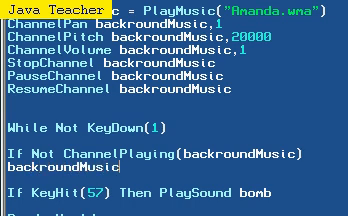
type("= play")
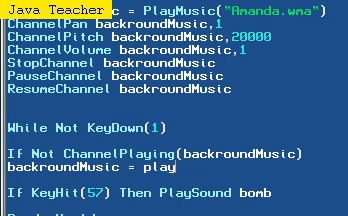
type("nu")
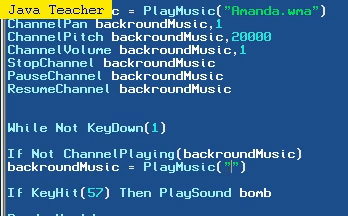
type("Ananda")
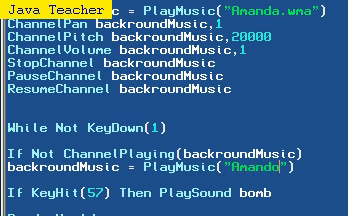
type(".wna")
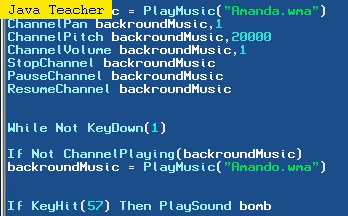
type("EndIf")
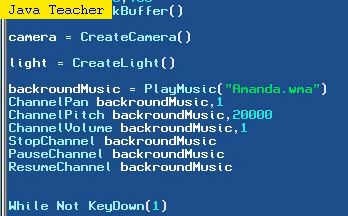
scroll("down", 3)
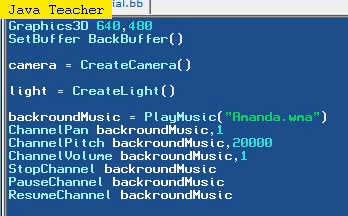